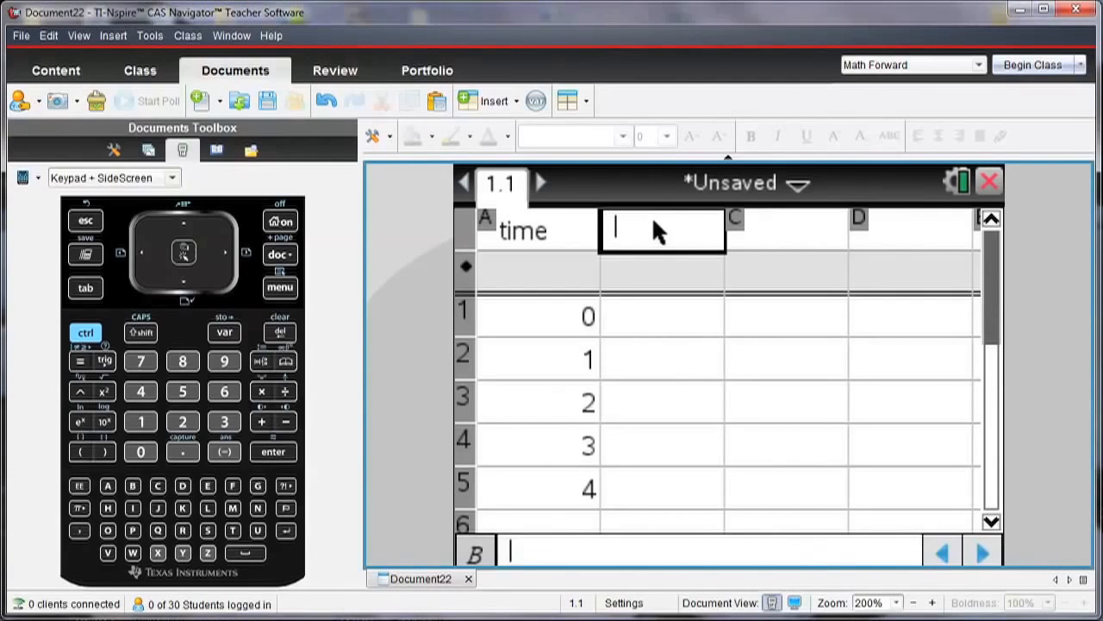
# Name column B 'height' with formula =time^2, giving 0, 1, 4, 9, 16
pyautogui.write('heigh')
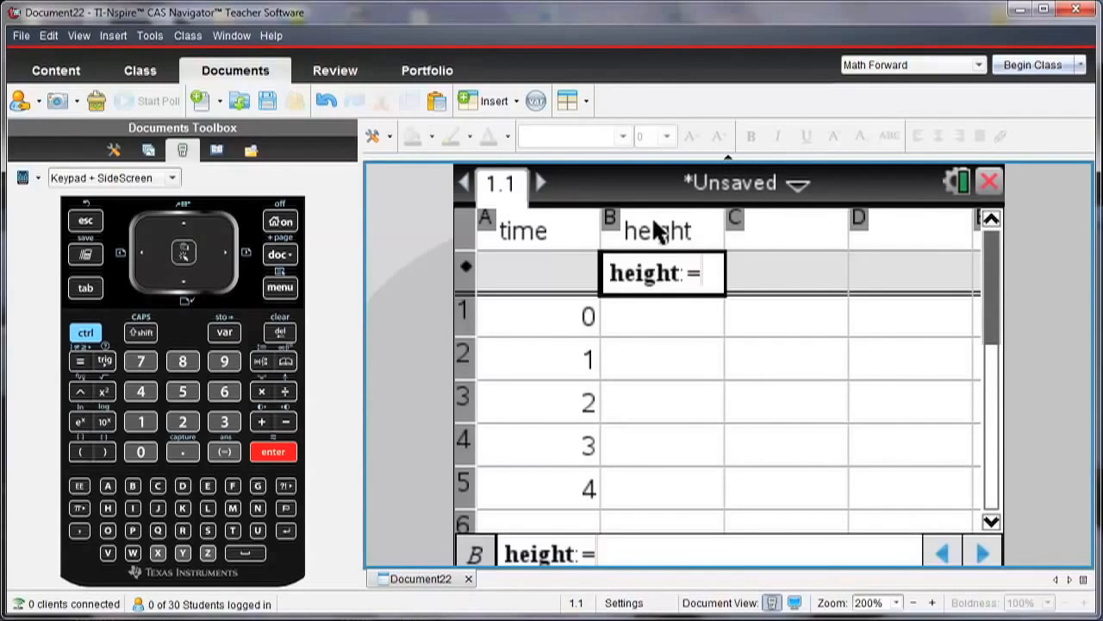
pyautogui.write('time^2')
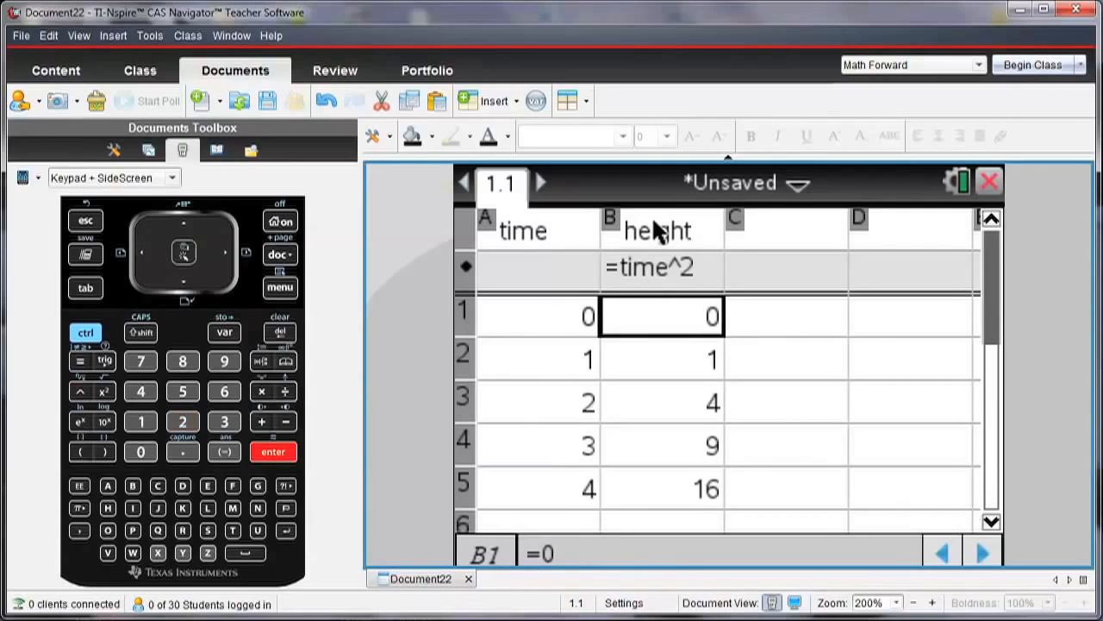
pyautogui.click(784, 231)
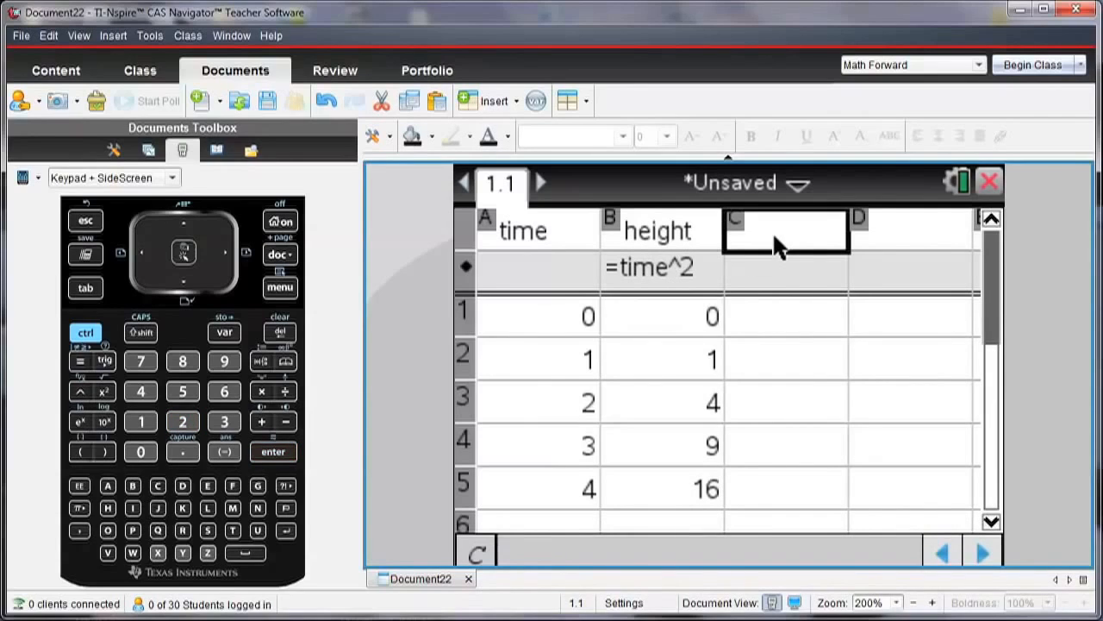
# Name column C 'distance' and enter 2, 10, 11, 14, 20
pyautogui.write('distance')
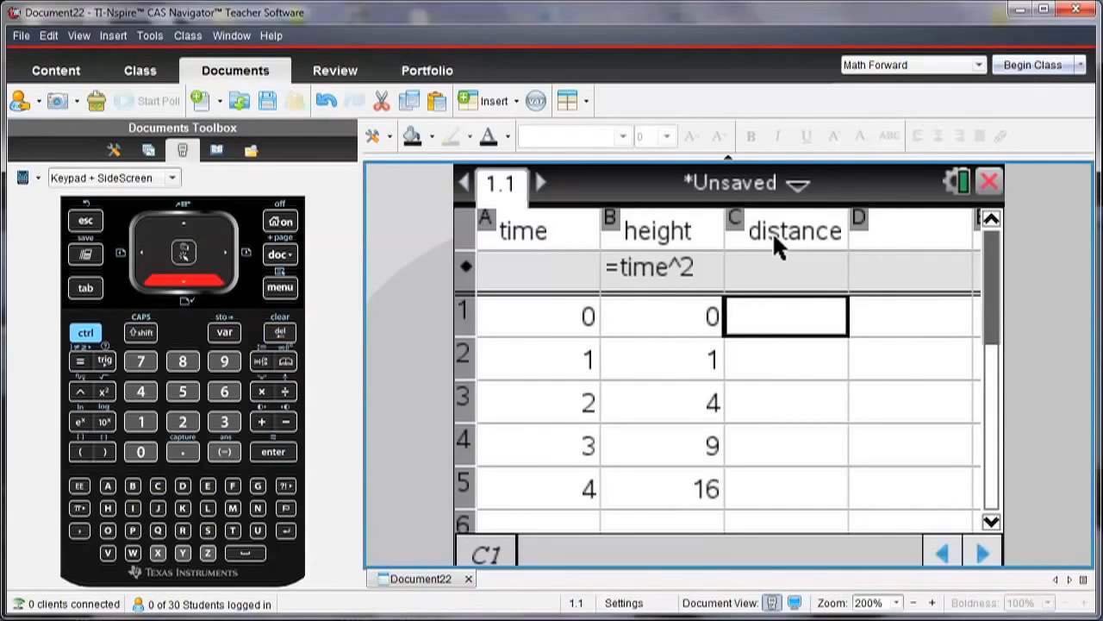
pyautogui.write('10')
pyautogui.click(786, 489)
pyautogui.write('20')
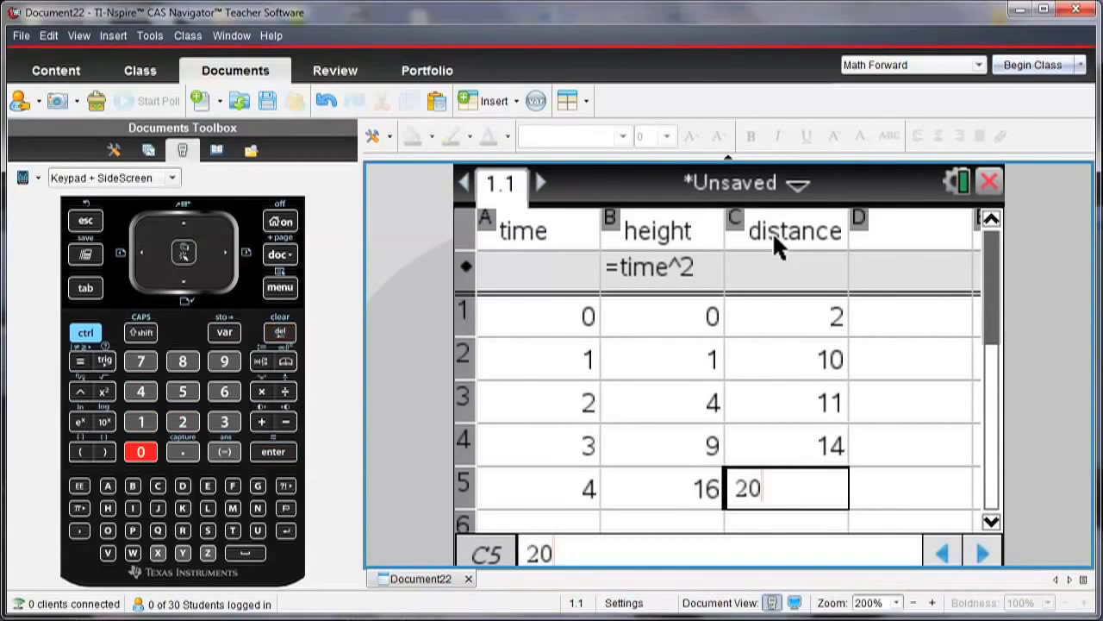
pyautogui.press('enter')
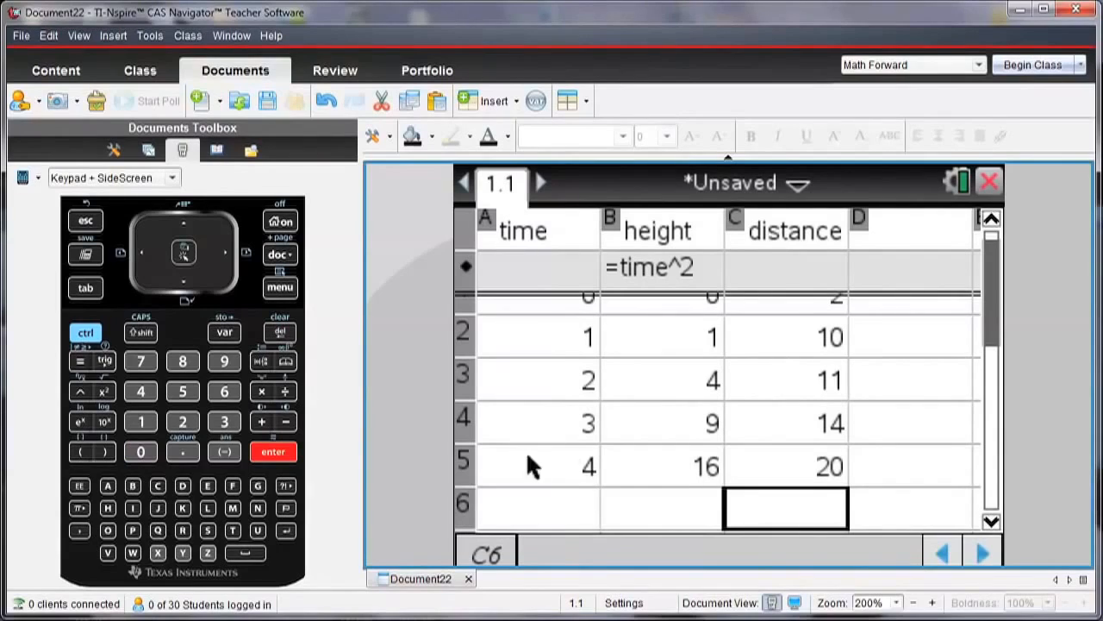
pyautogui.moveTo(461, 474)
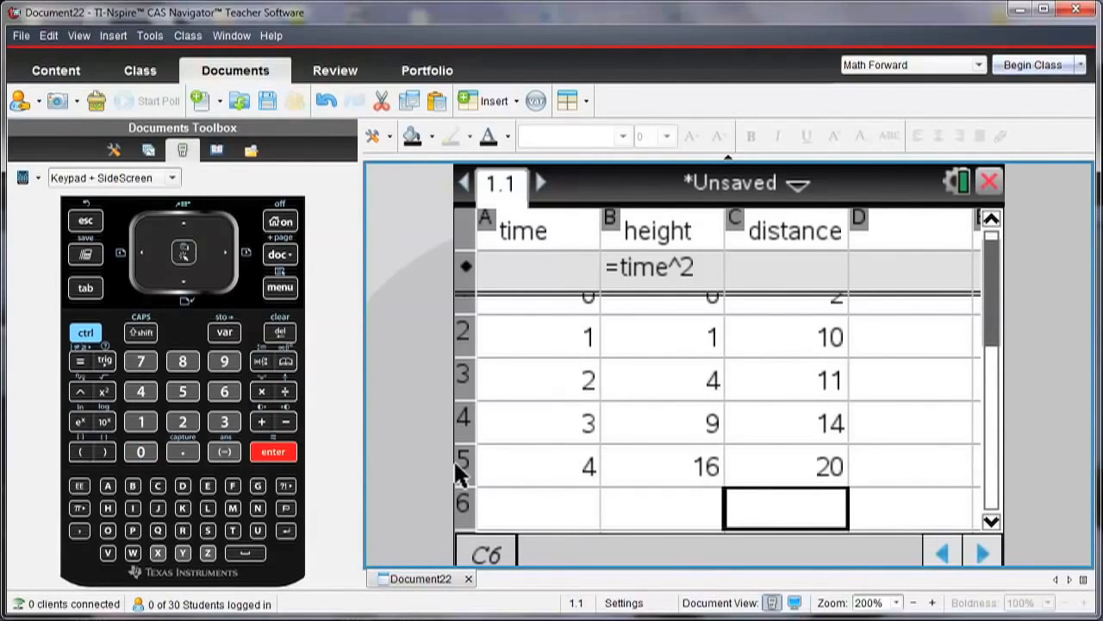
# Add a Data & Statistics page plotting time horizontally and height vertically
pyautogui.click(279, 287)
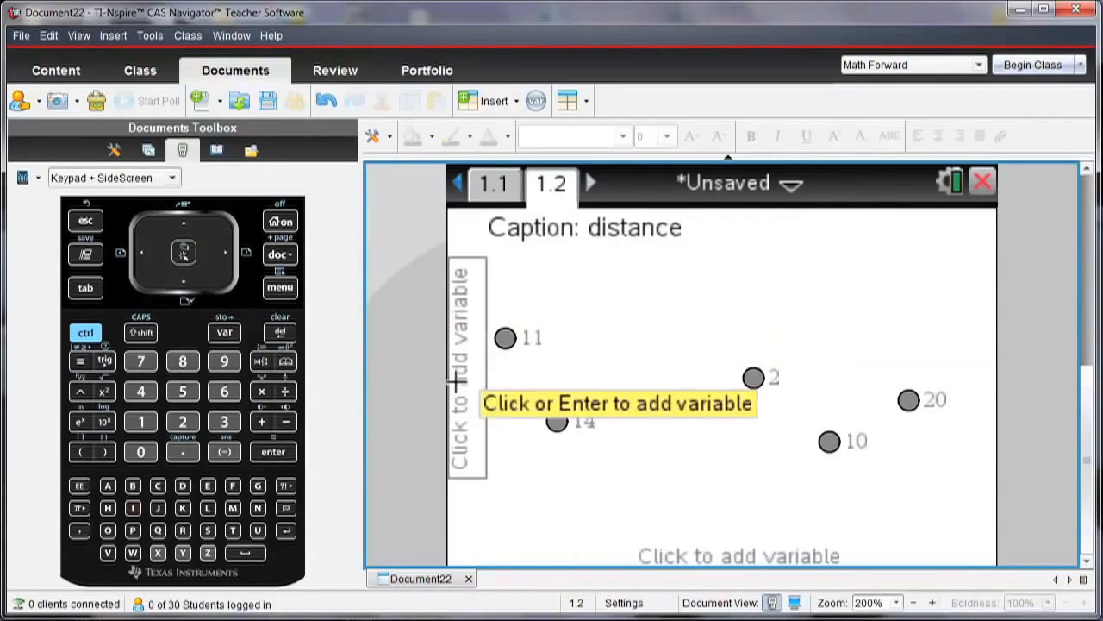
pyautogui.click(737, 555)
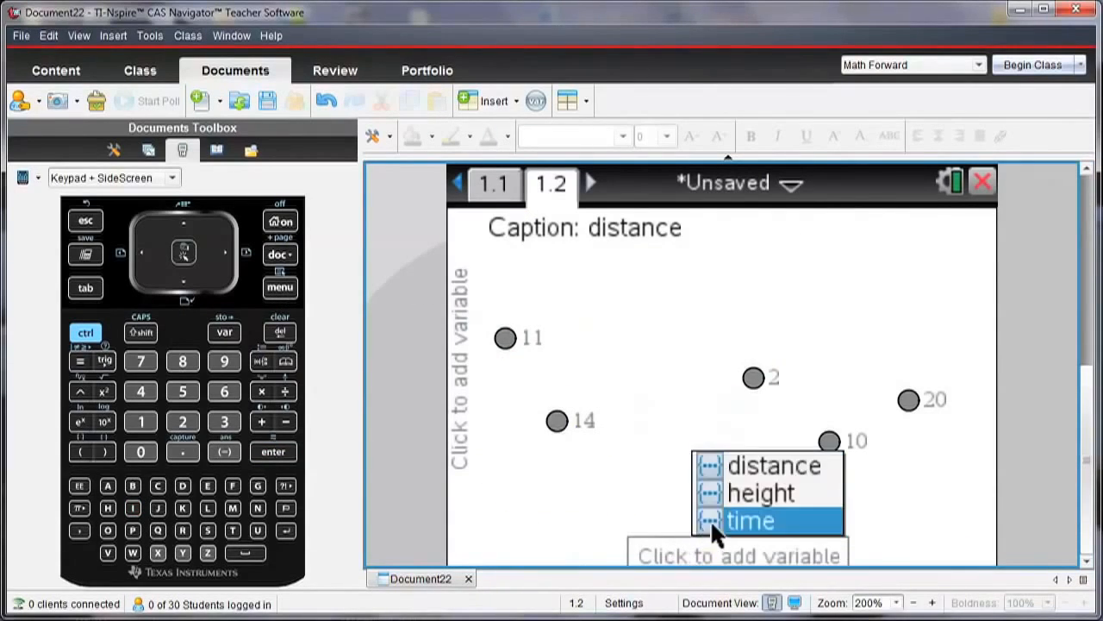
pyautogui.click(750, 520)
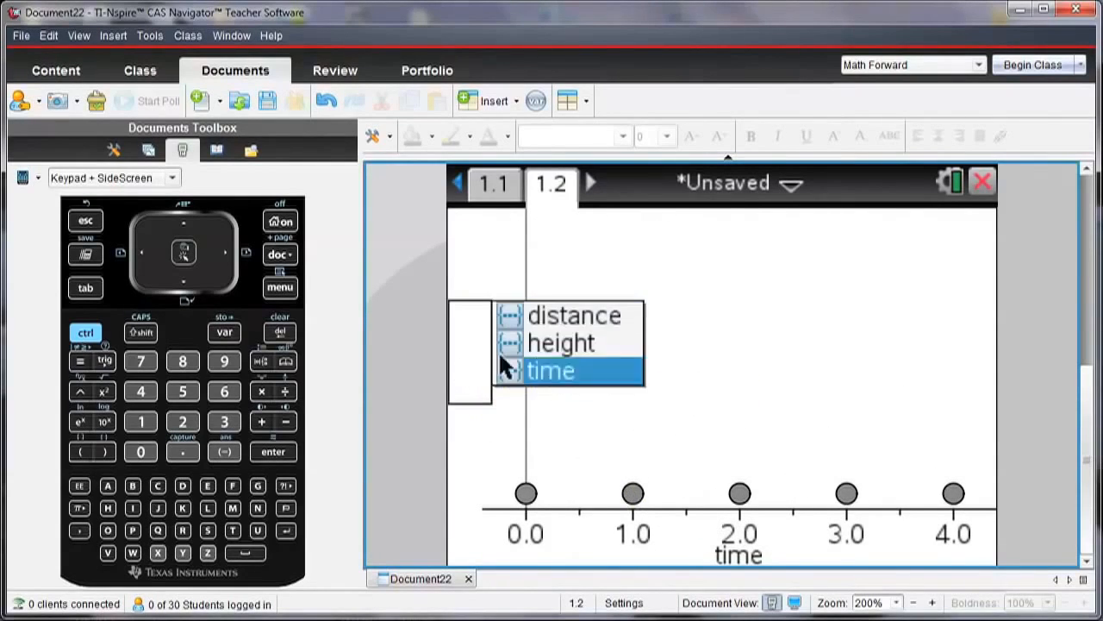
pyautogui.click(560, 343)
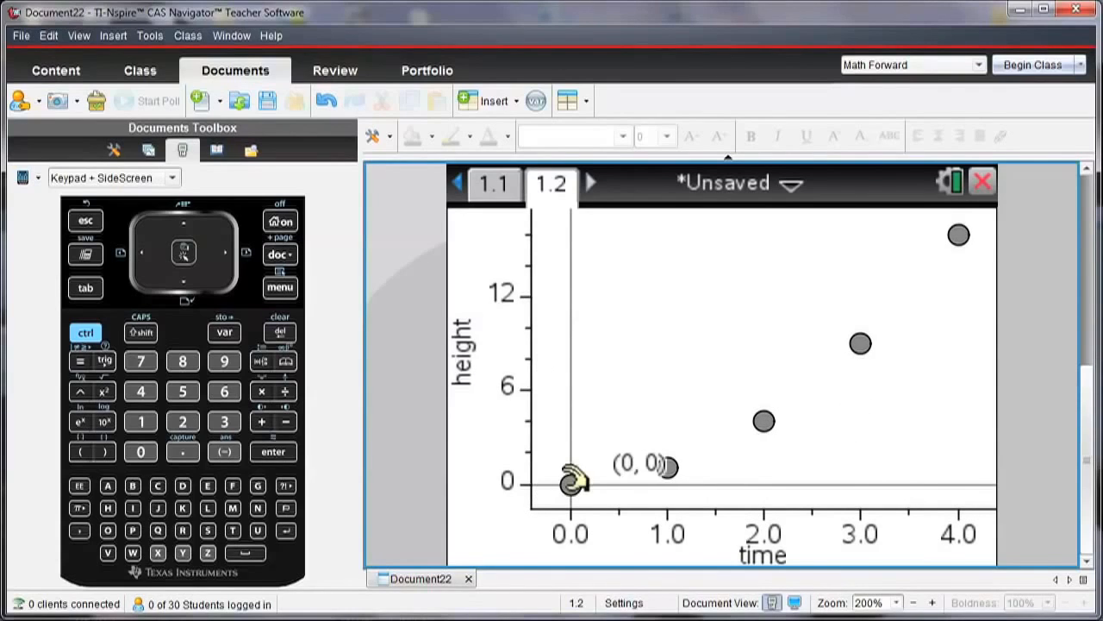
pyautogui.moveTo(539, 422)
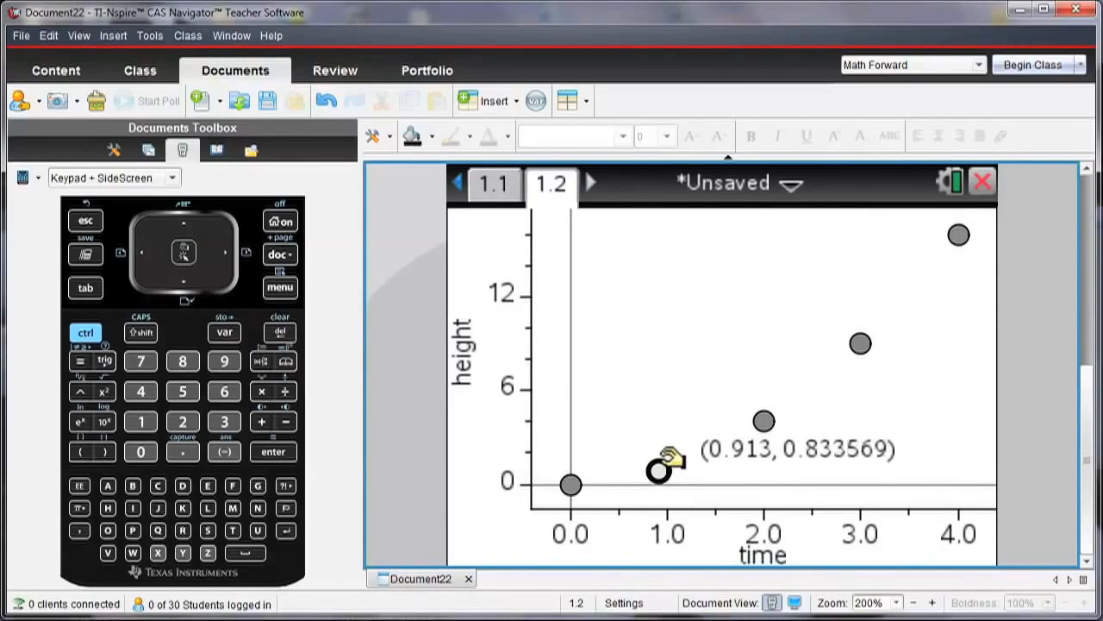
pyautogui.moveTo(591, 307)
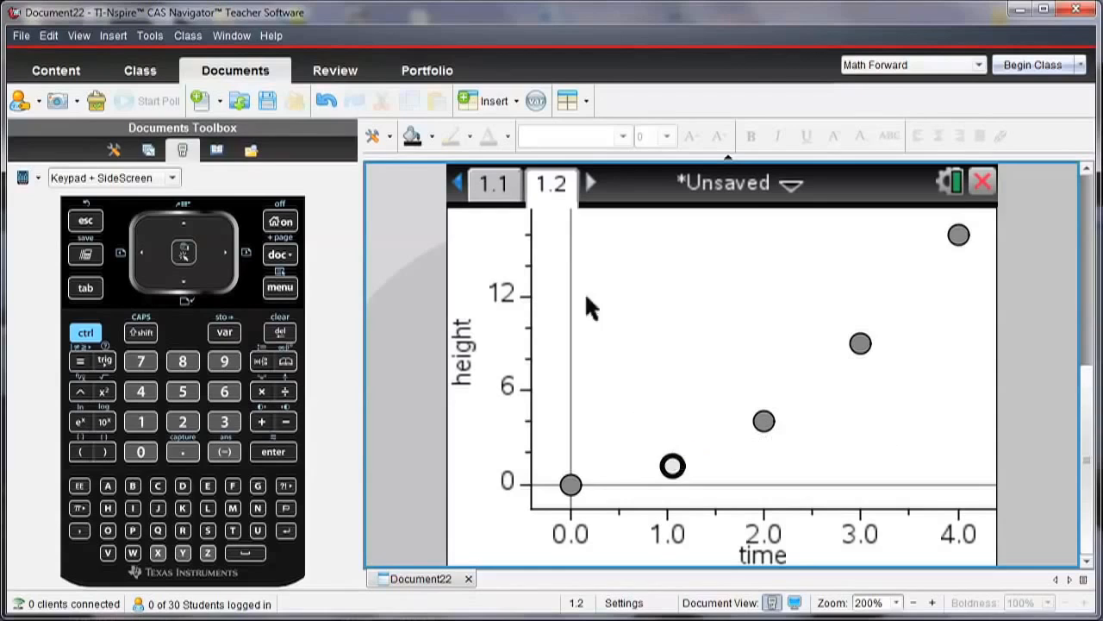
# Check page 1.1 for the dragged point's row (time 1.057, height 1.11725), then return
pyautogui.click(493, 184)
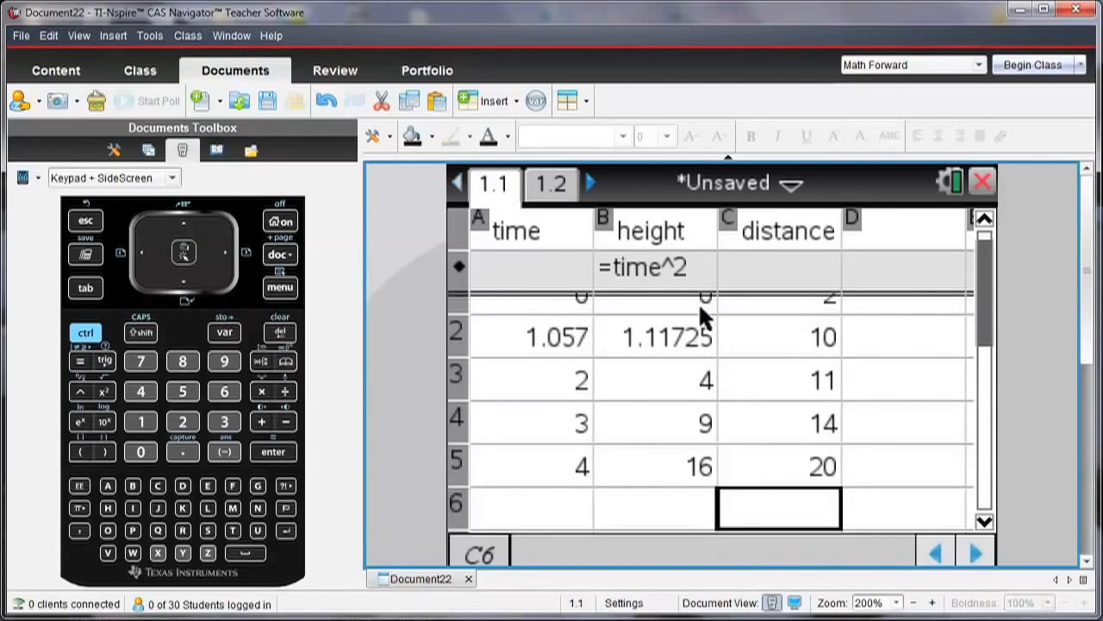
pyautogui.moveTo(569, 246)
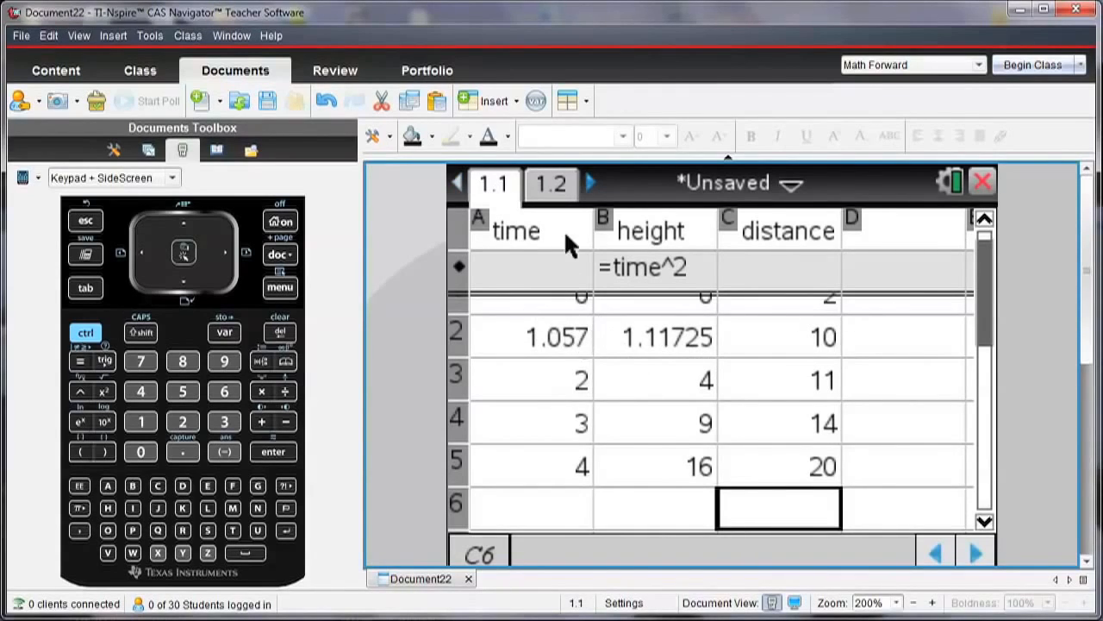
pyautogui.click(551, 183)
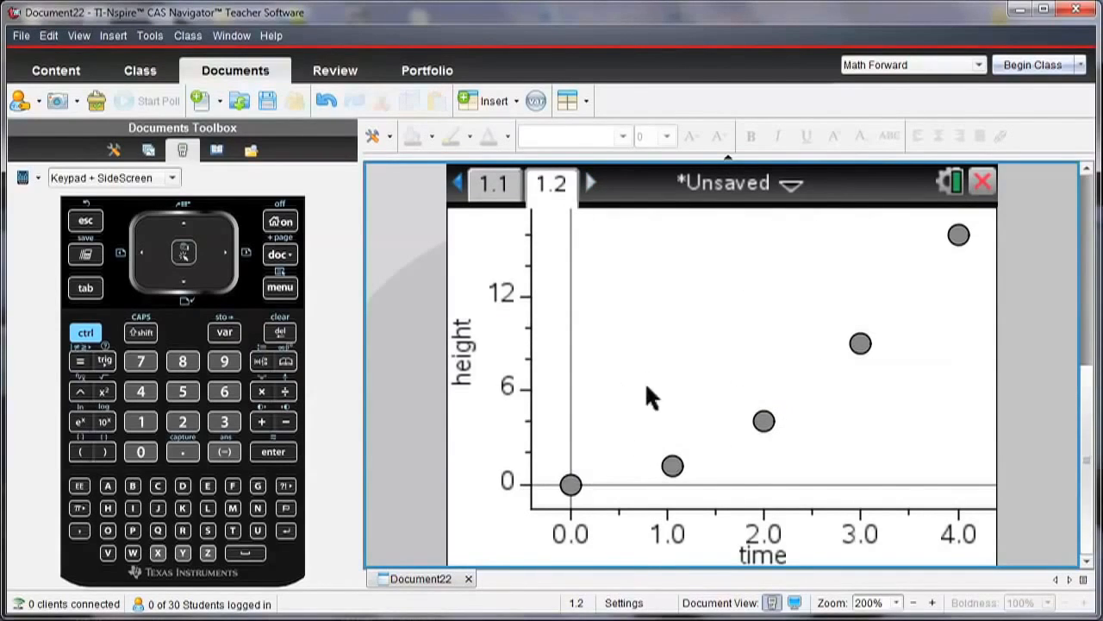
# Show the quadratic regression (y = 1·x²) through the height-versus-time points
pyautogui.click(279, 287)
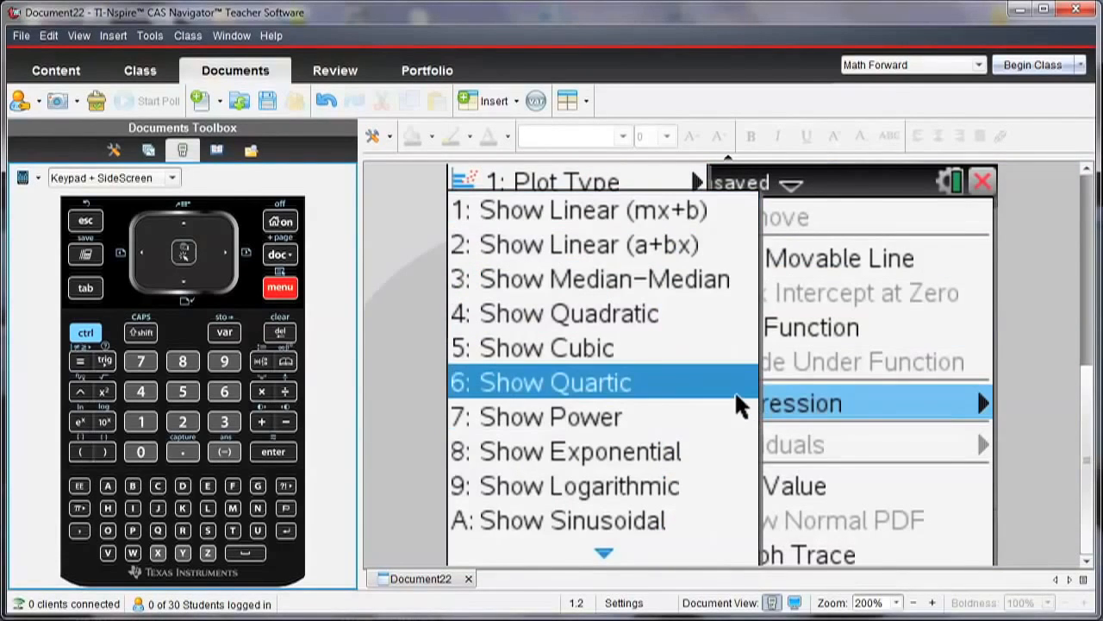
pyautogui.moveTo(703, 337)
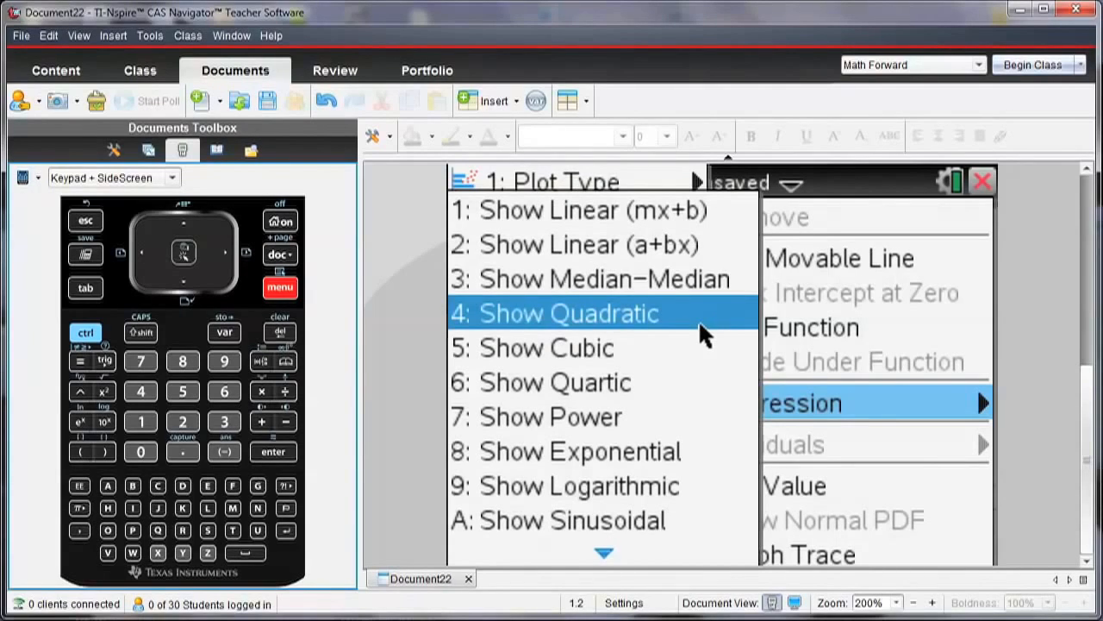
pyautogui.click(568, 313)
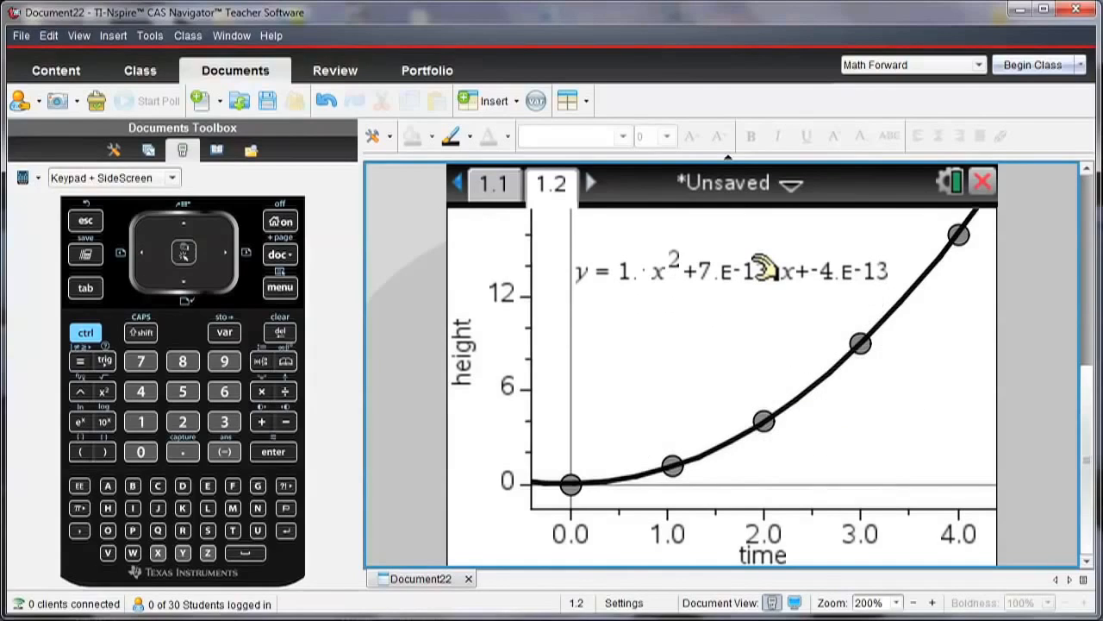
pyautogui.moveTo(638, 289)
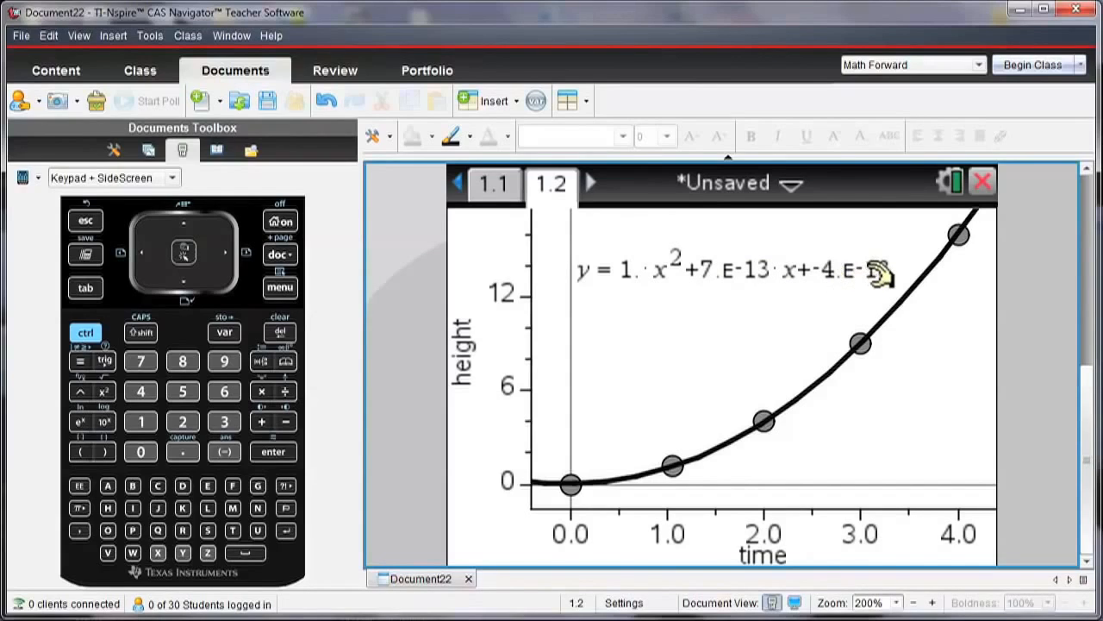
pyautogui.moveTo(650, 263)
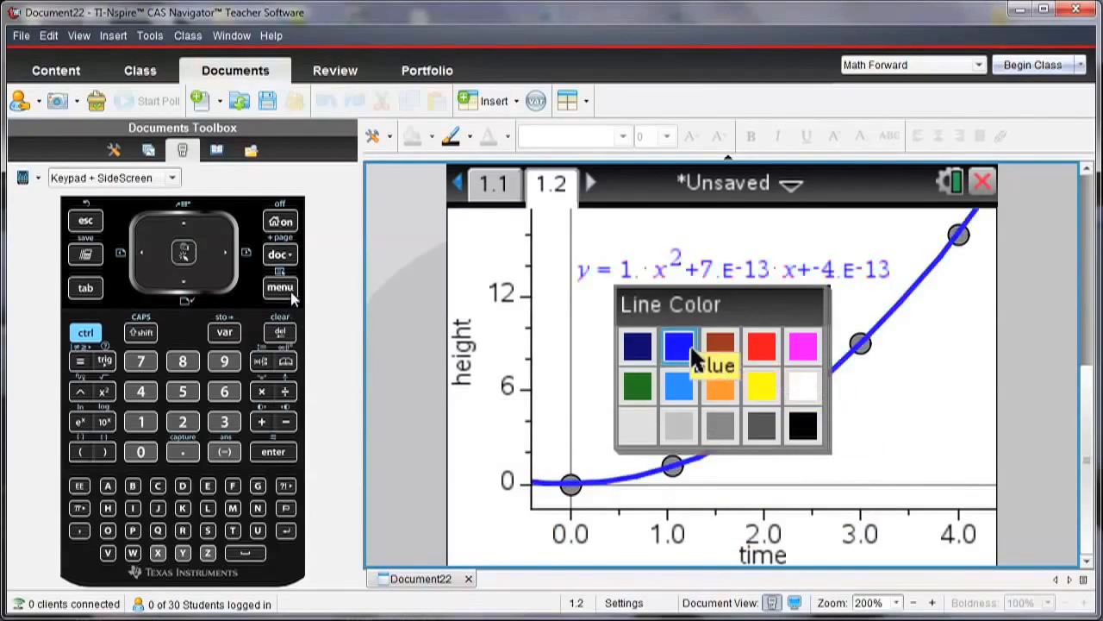
# Set the regression curve's line color to red
pyautogui.click(761, 346)
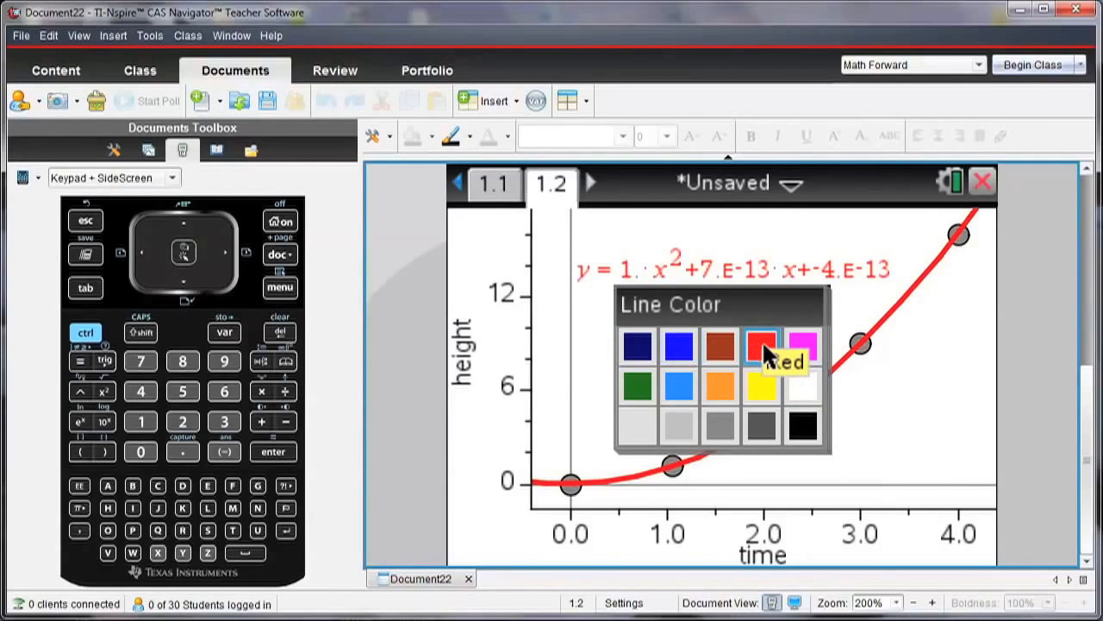
pyautogui.click(760, 347)
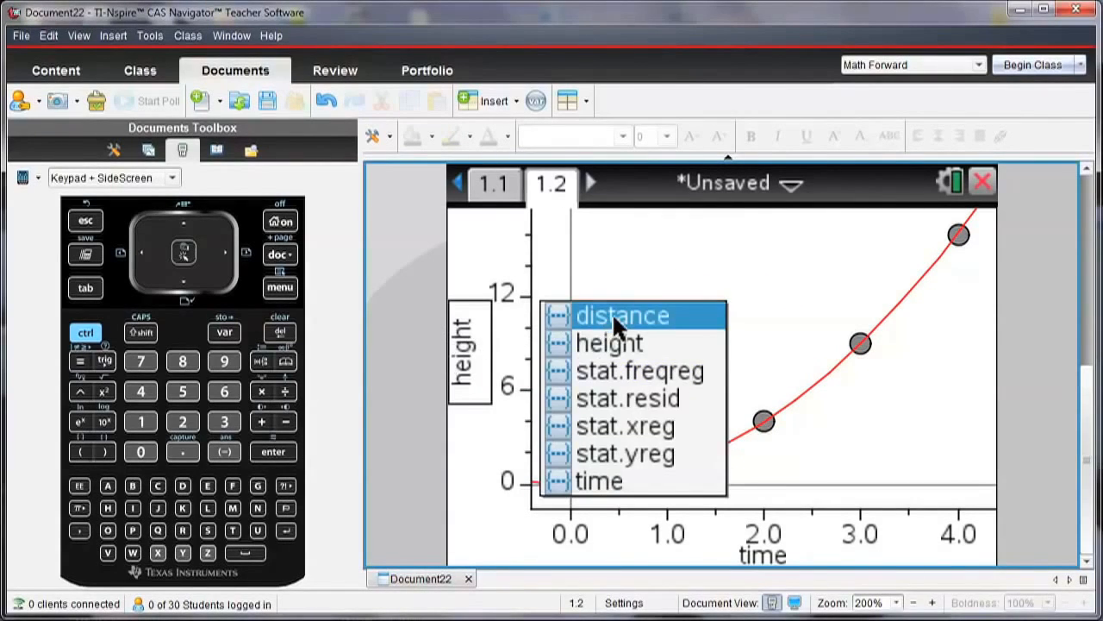
# Plot distance on the vertical axis and hide the quadratic regression
pyautogui.click(622, 315)
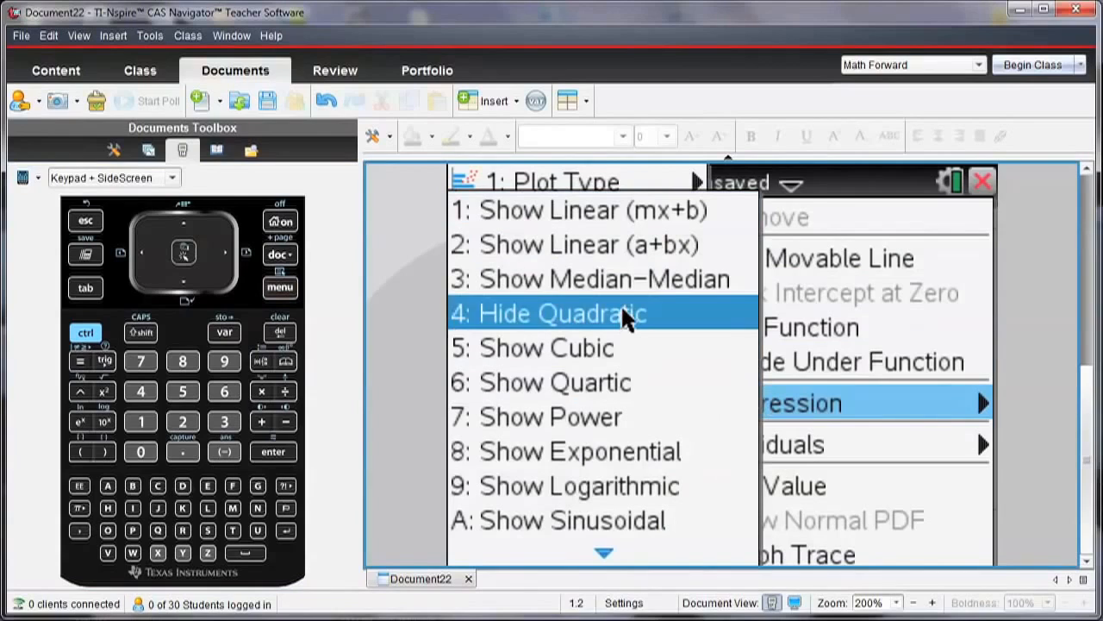
pyautogui.click(565, 313)
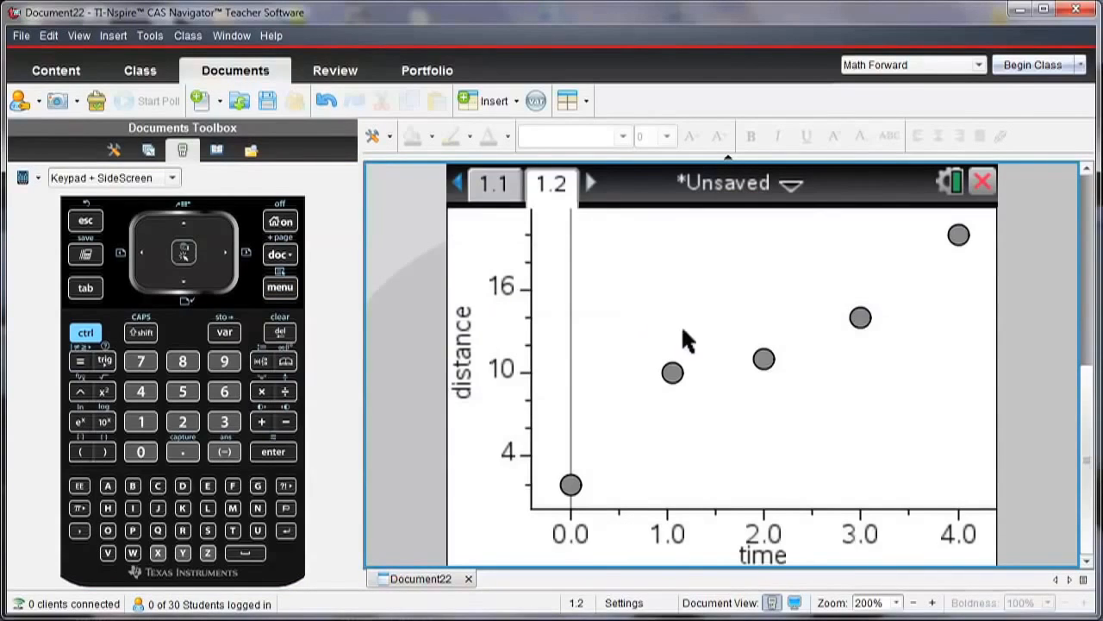
pyautogui.moveTo(595, 452)
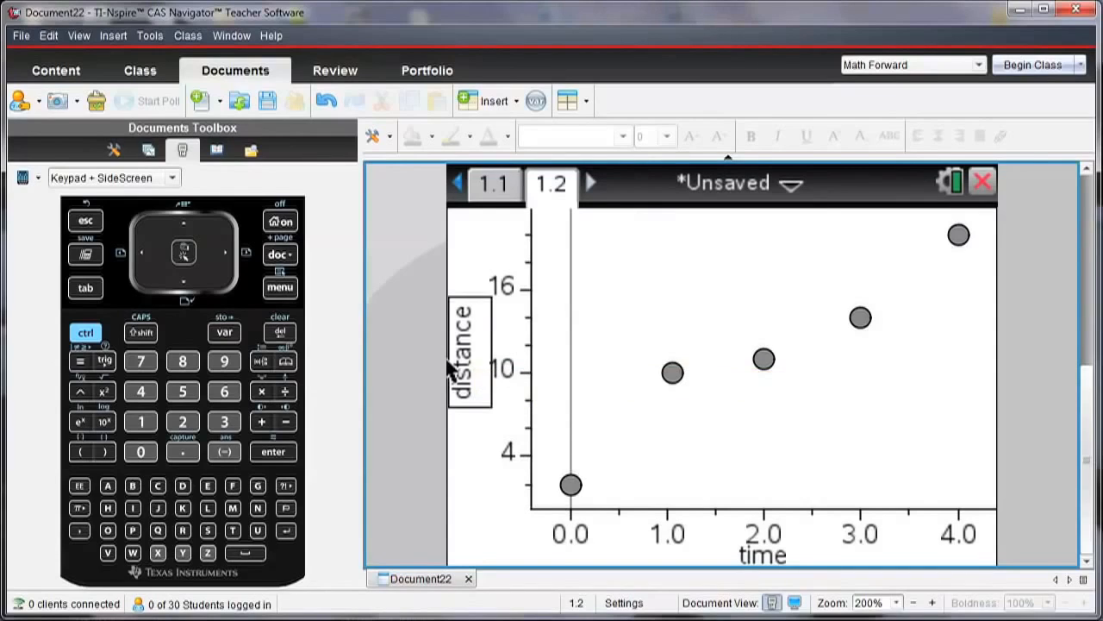
# Add a movable line and shift and rotate it through the distance-time points
pyautogui.click(279, 287)
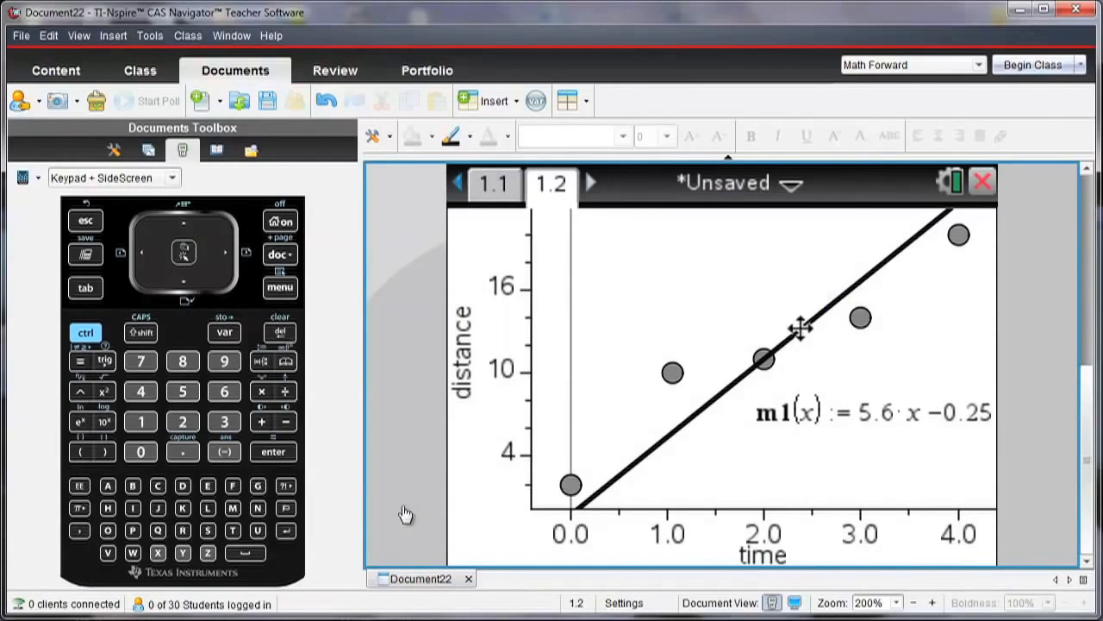
pyautogui.moveTo(802, 327); pyautogui.dragTo(810, 349)
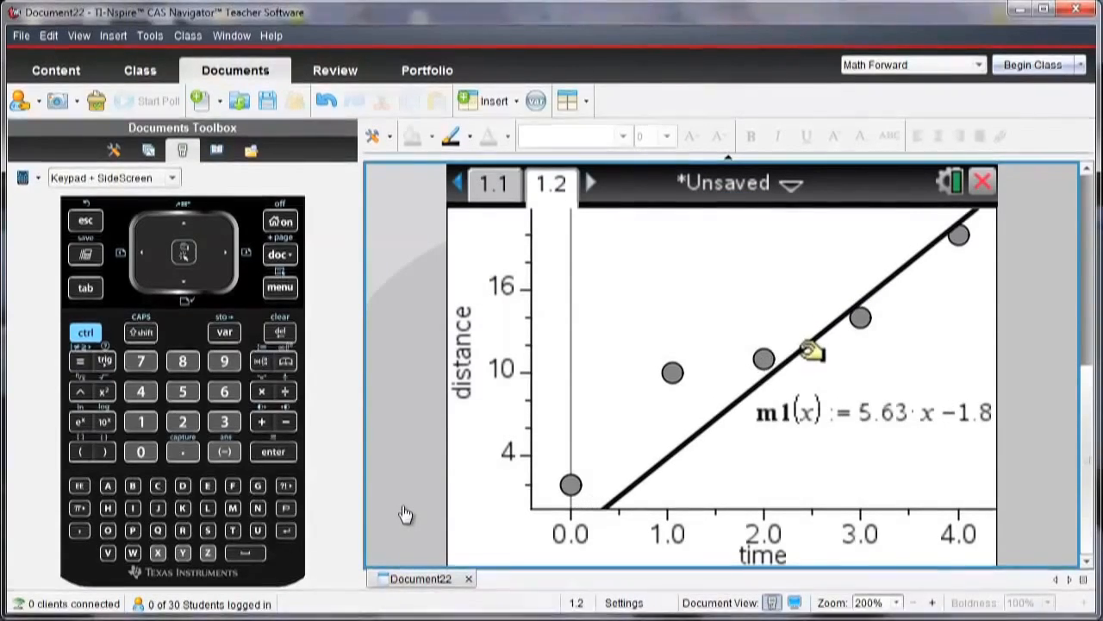
pyautogui.moveTo(811, 349); pyautogui.dragTo(923, 219)
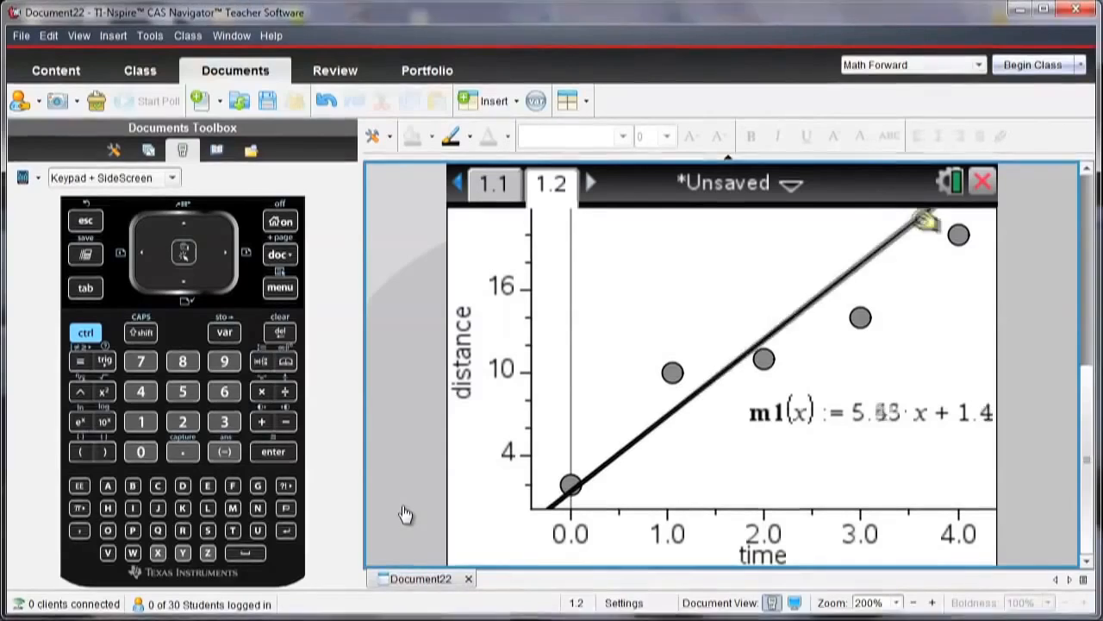
pyautogui.moveTo(922, 220); pyautogui.dragTo(733, 379)
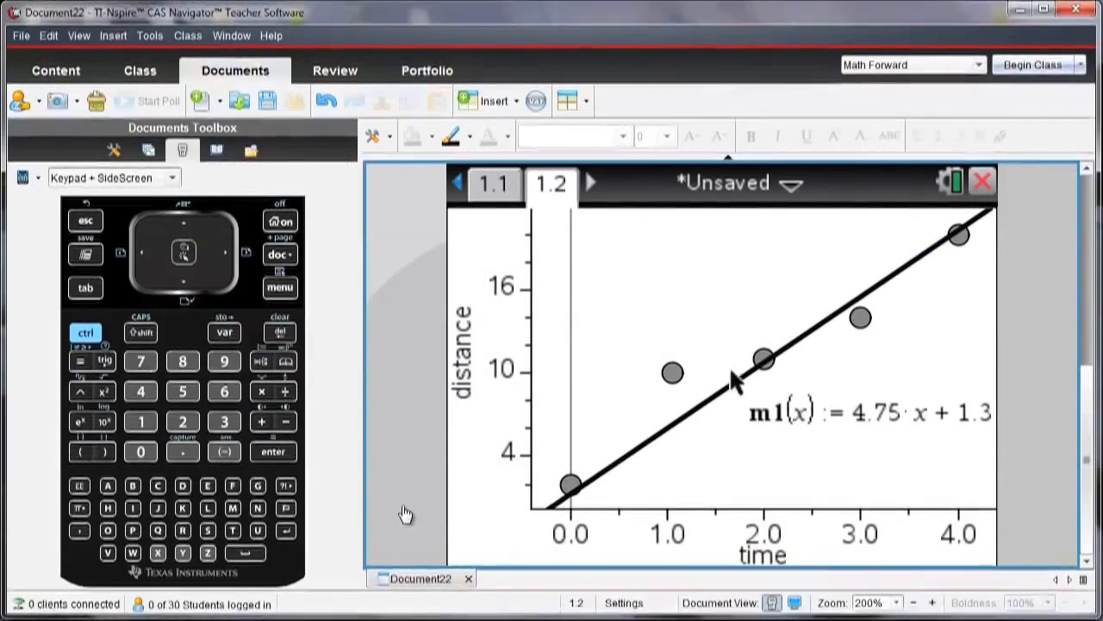
pyautogui.moveTo(732, 380); pyautogui.dragTo(862, 272)
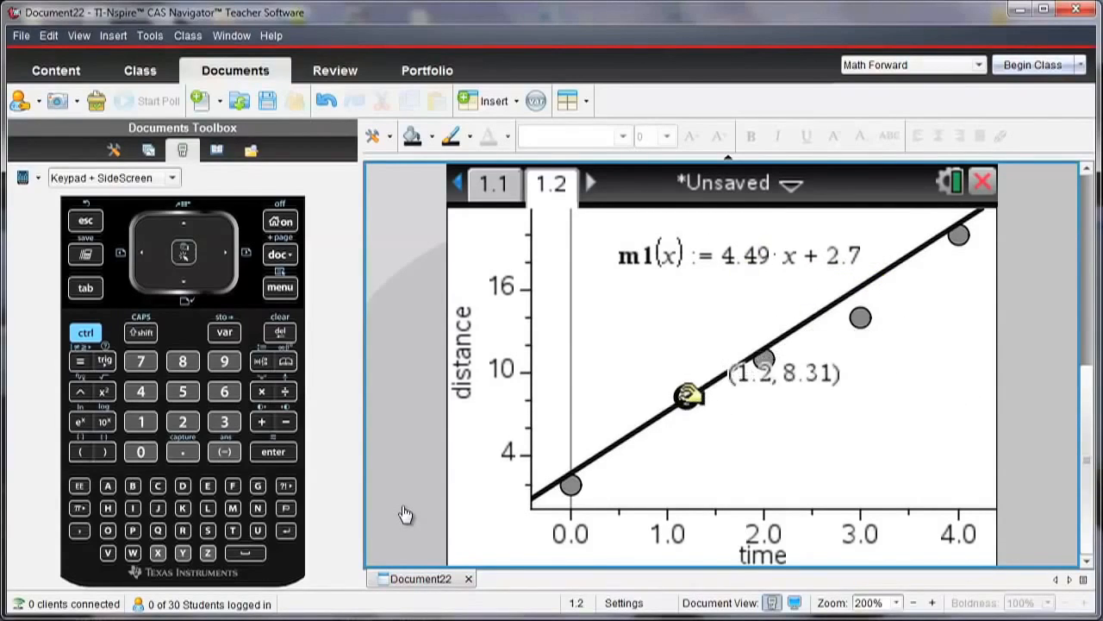
# Drag the time-1 point onto the line and verify time 1.218, distance 6.51 on page 1.1
pyautogui.moveTo(690, 393); pyautogui.dragTo(811, 332)
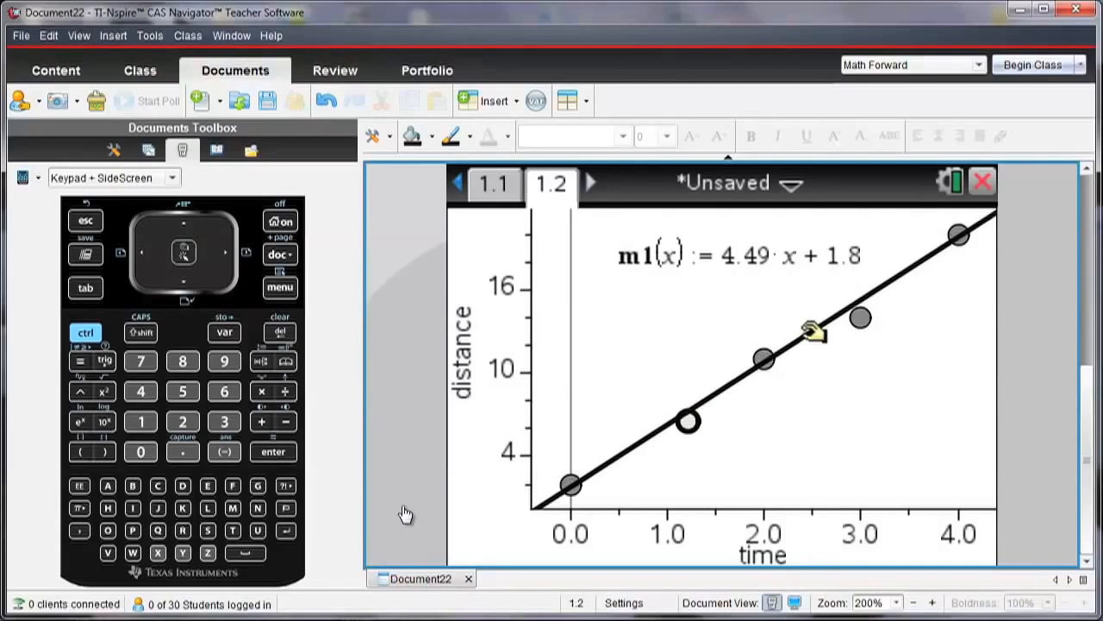
pyautogui.click(494, 184)
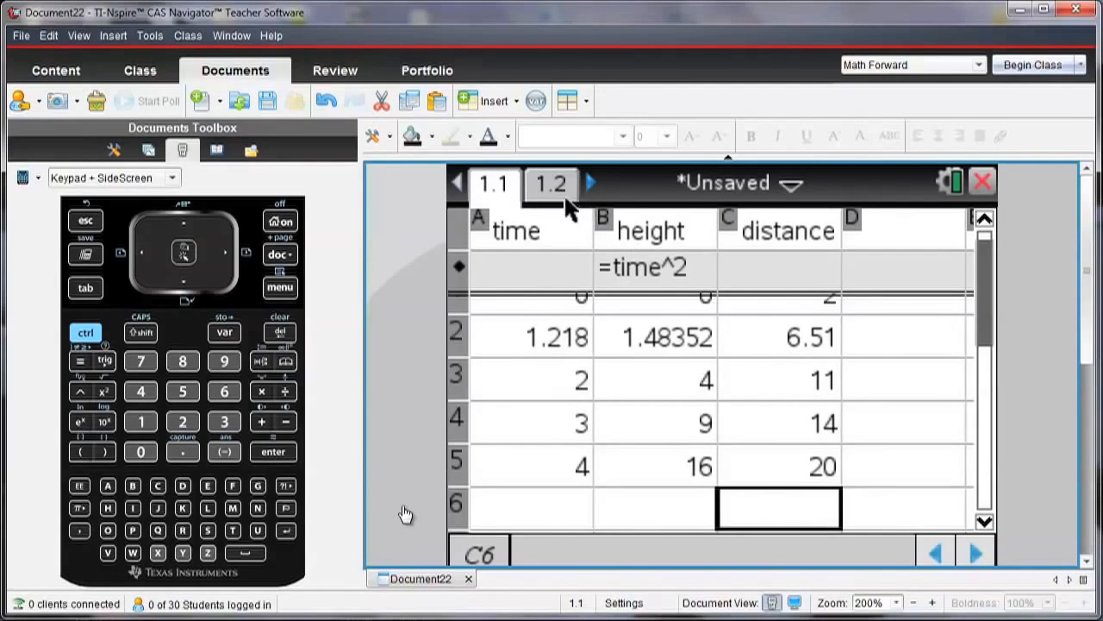
pyautogui.click(551, 183)
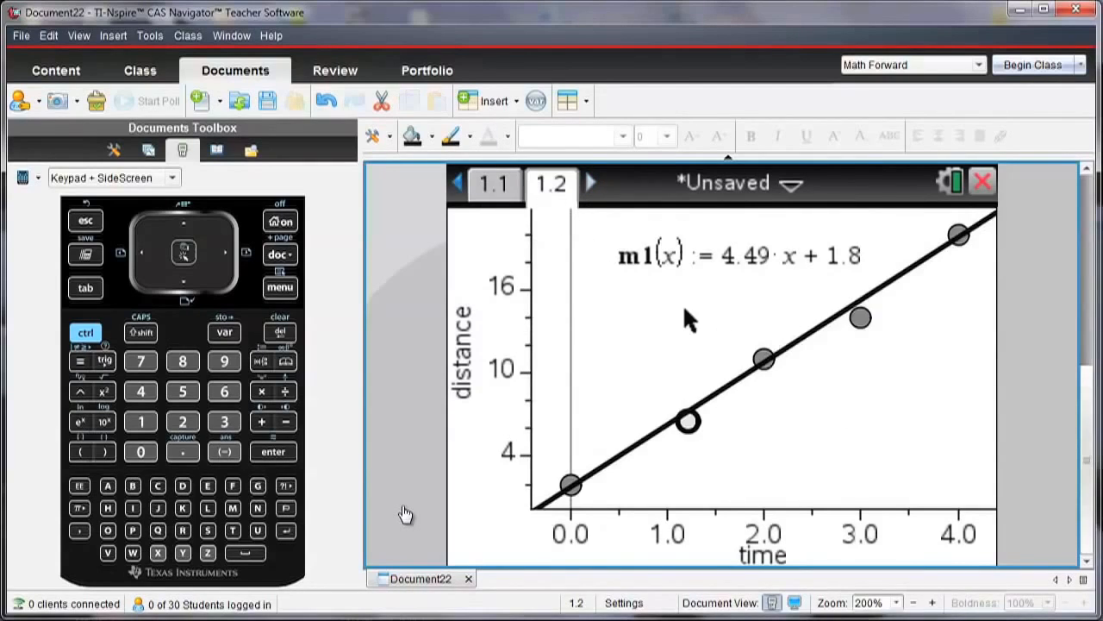